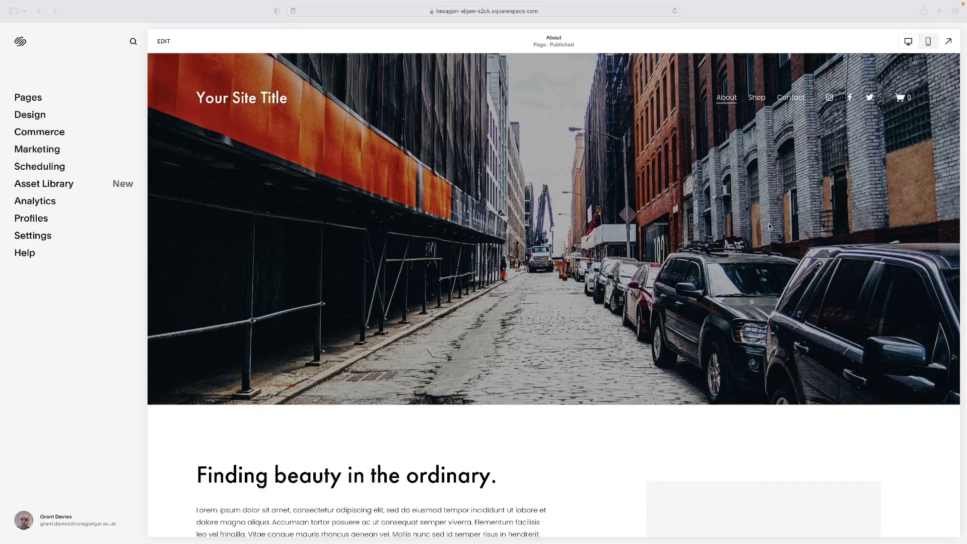
{"action": "mouse_move", "coordinate": [657, 165]}
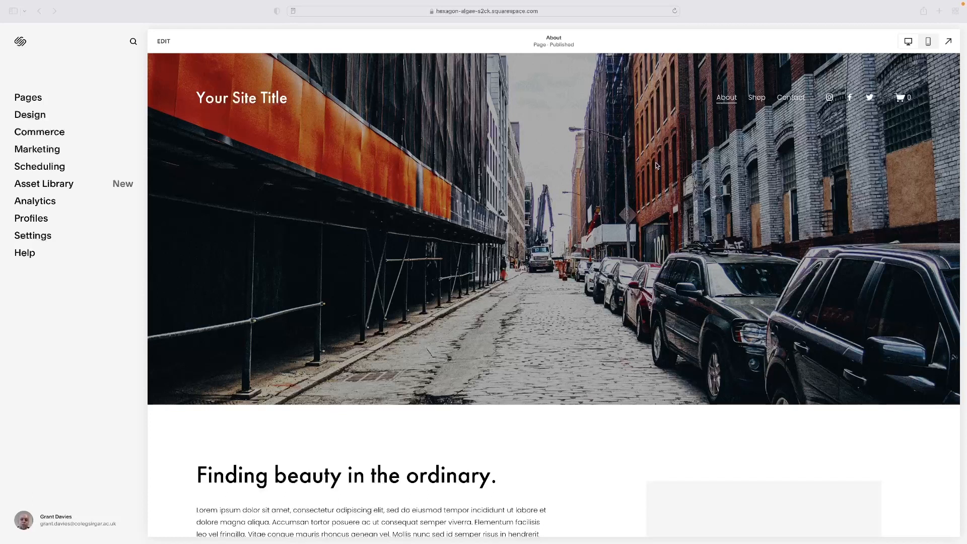
{"action": "mouse_move", "coordinate": [424, 116]}
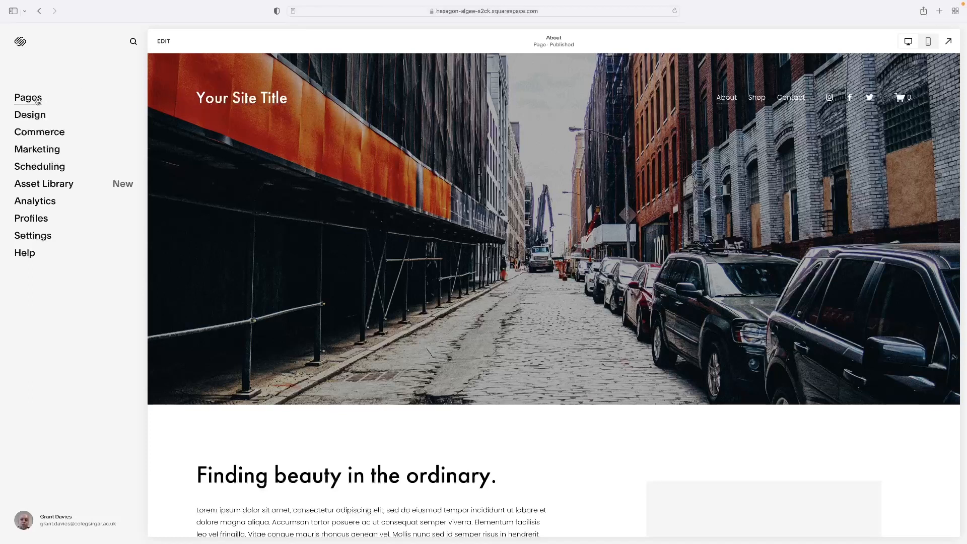
Show the Pages list and bring up the add-page choices for Main Navigation.
{"action": "left_click", "coordinate": [29, 98]}
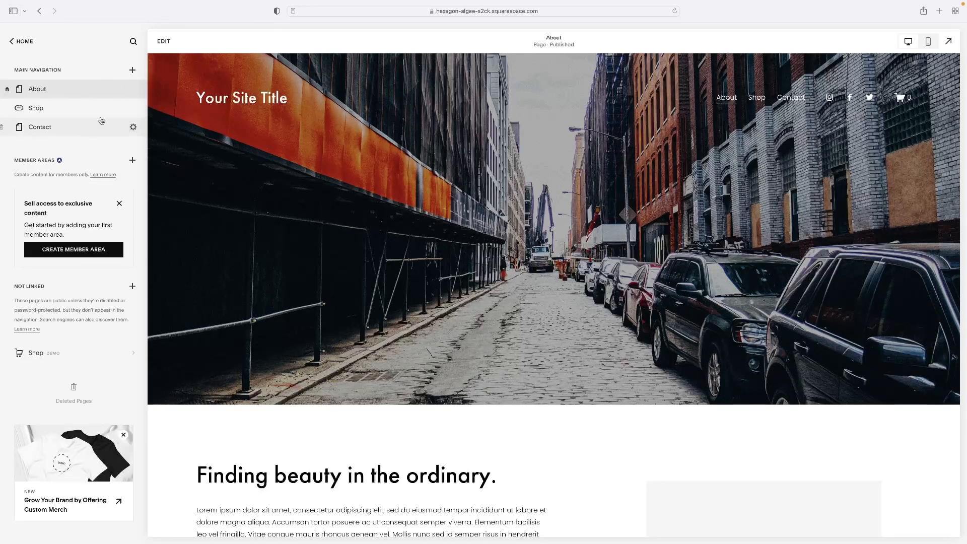
{"action": "left_click", "coordinate": [131, 69]}
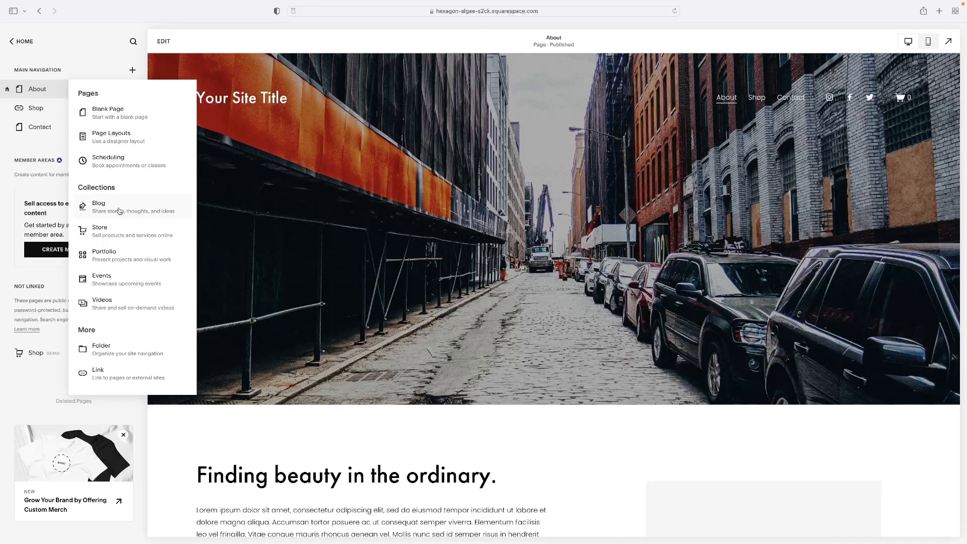
Add a Blog collection using the image-beside-text layout, creating Blog 3 with sample posts.
{"action": "left_click", "coordinate": [98, 202]}
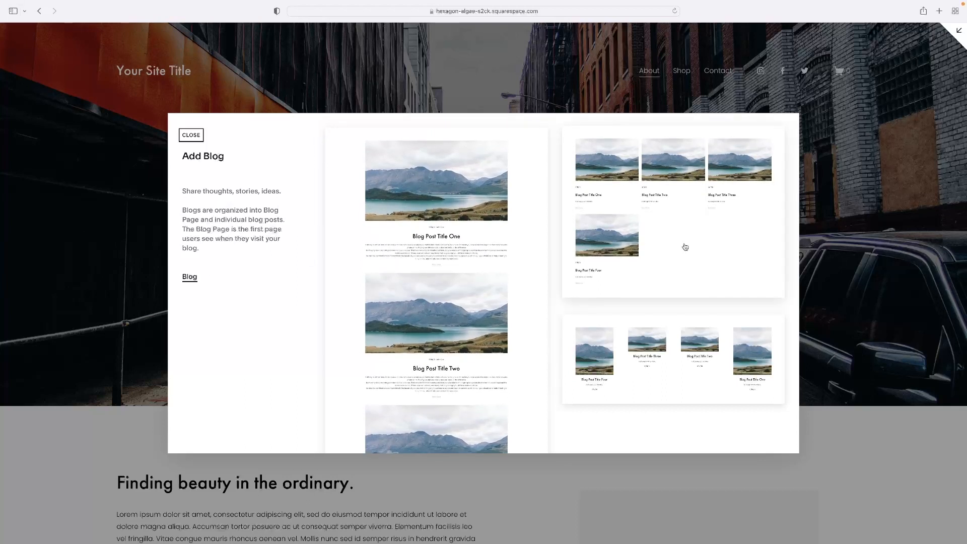
{"action": "scroll", "scroll_direction": "down", "scroll_amount": 3}
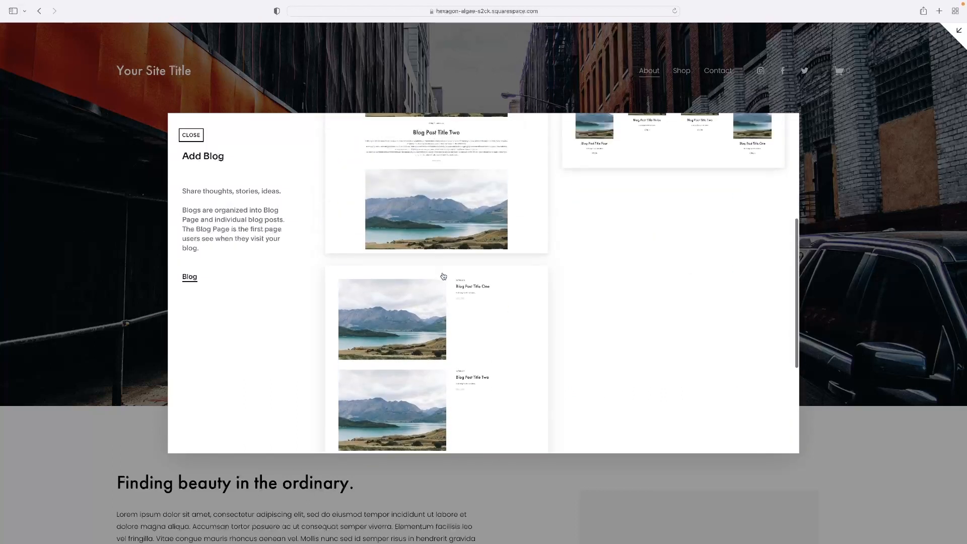
{"action": "left_click", "coordinate": [190, 276]}
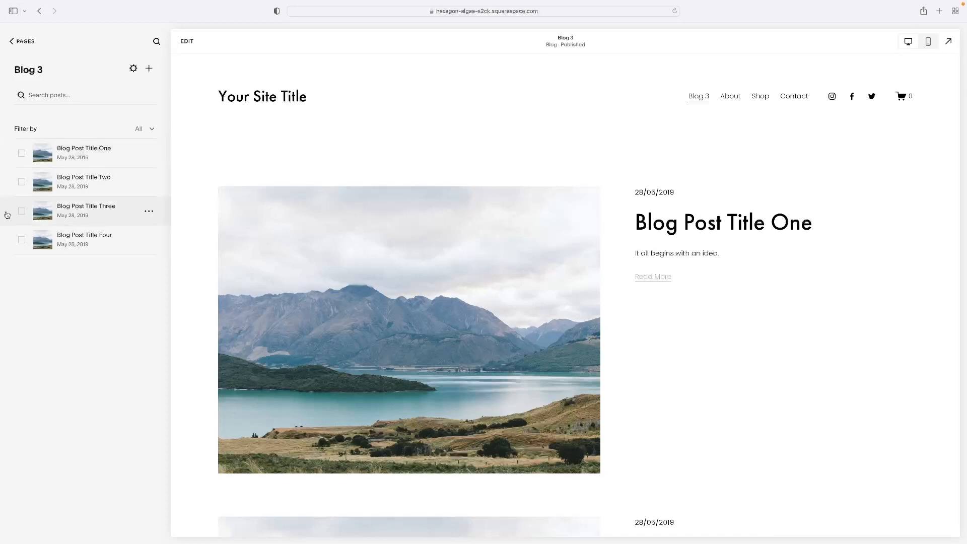
Return to Pages, enter Blog 3's post list and view Blog Post Title Two.
{"action": "left_click", "coordinate": [21, 41]}
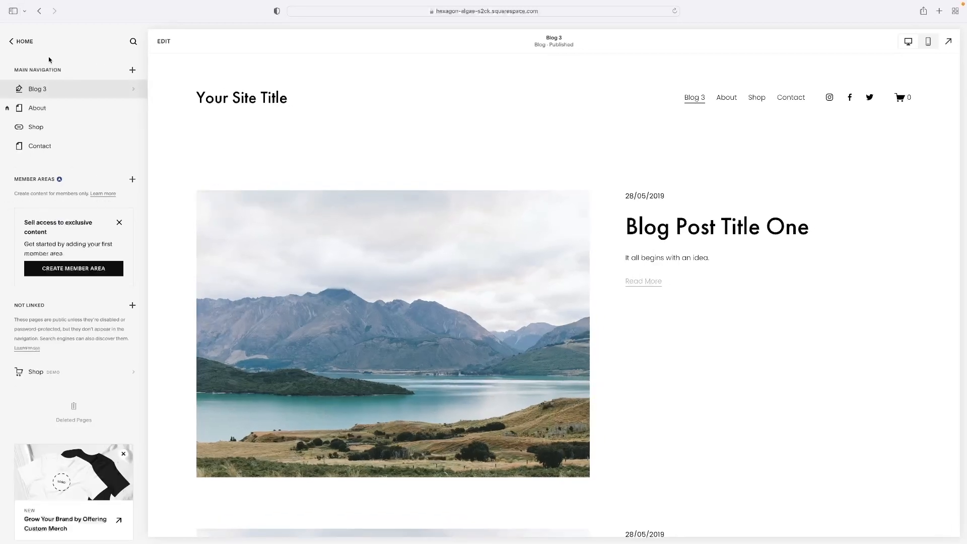
{"action": "mouse_move", "coordinate": [122, 89]}
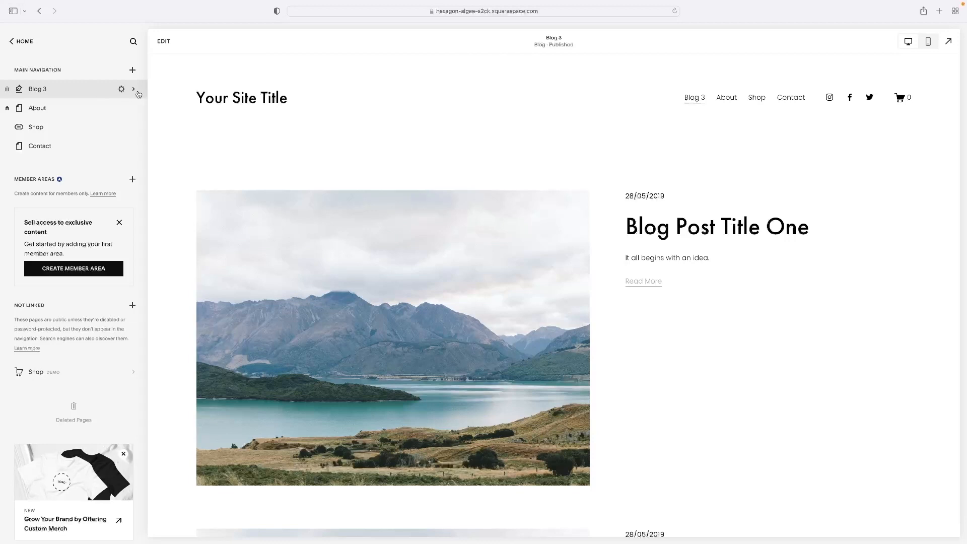
{"action": "left_click", "coordinate": [133, 88]}
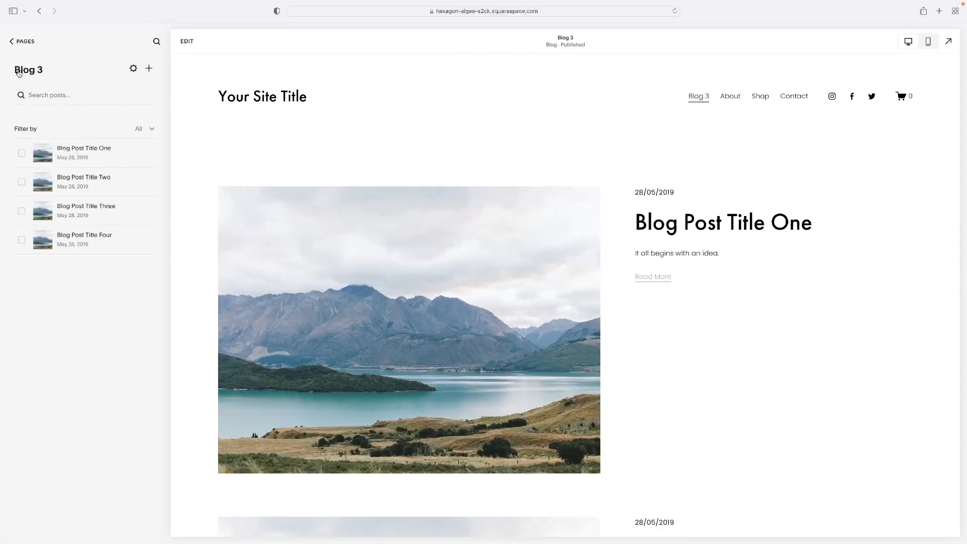
{"action": "left_click", "coordinate": [10, 41]}
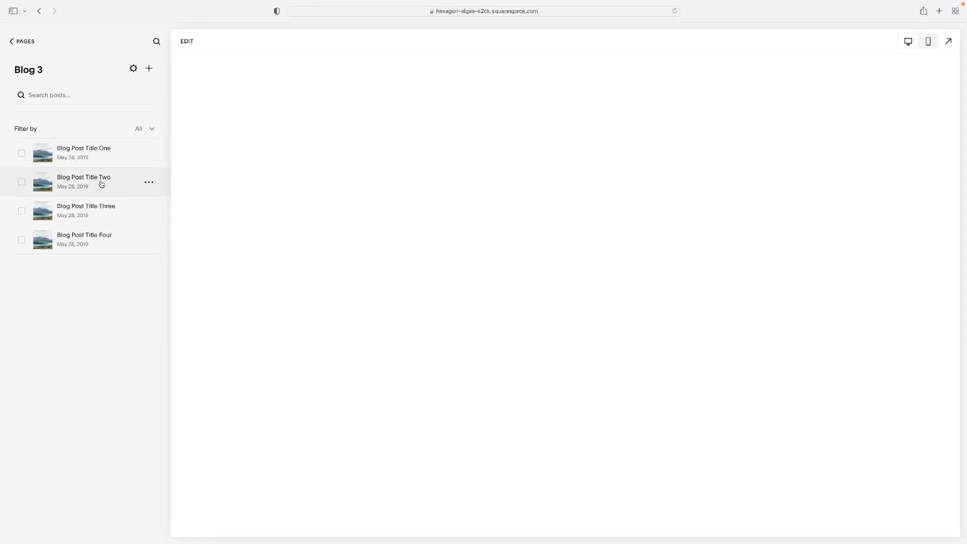
{"action": "left_click", "coordinate": [84, 181]}
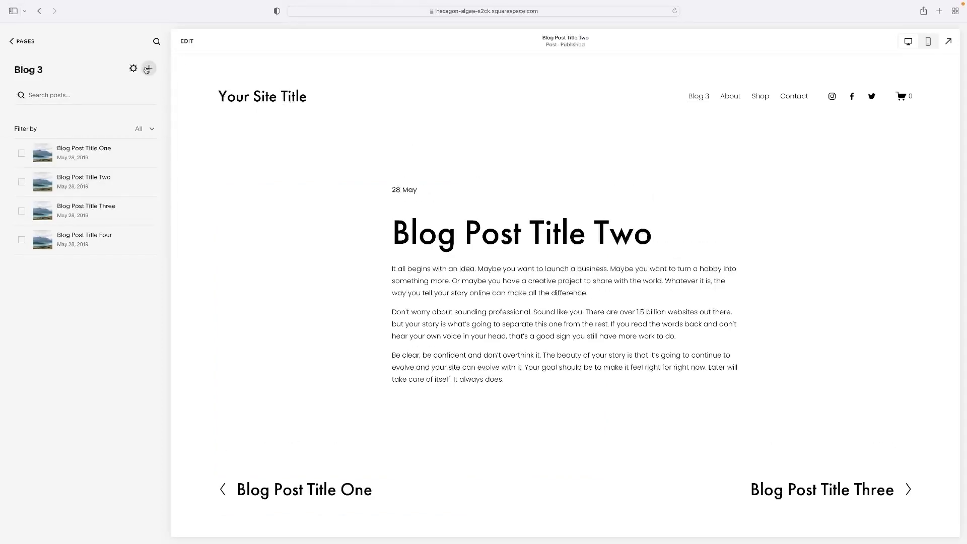
Create a new Blog 3 draft titled 'test' with body text 'test test'.
{"action": "left_click", "coordinate": [148, 68]}
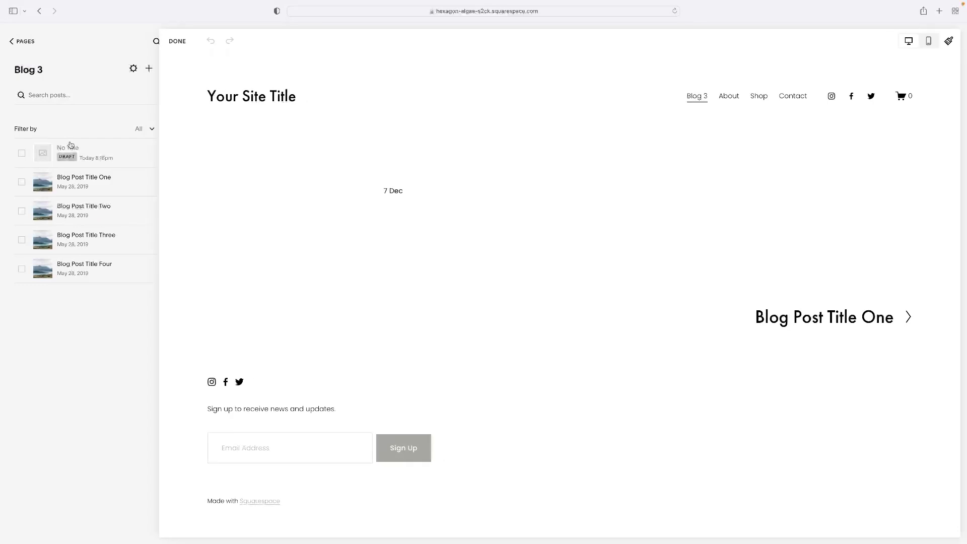
{"action": "left_click", "coordinate": [74, 152]}
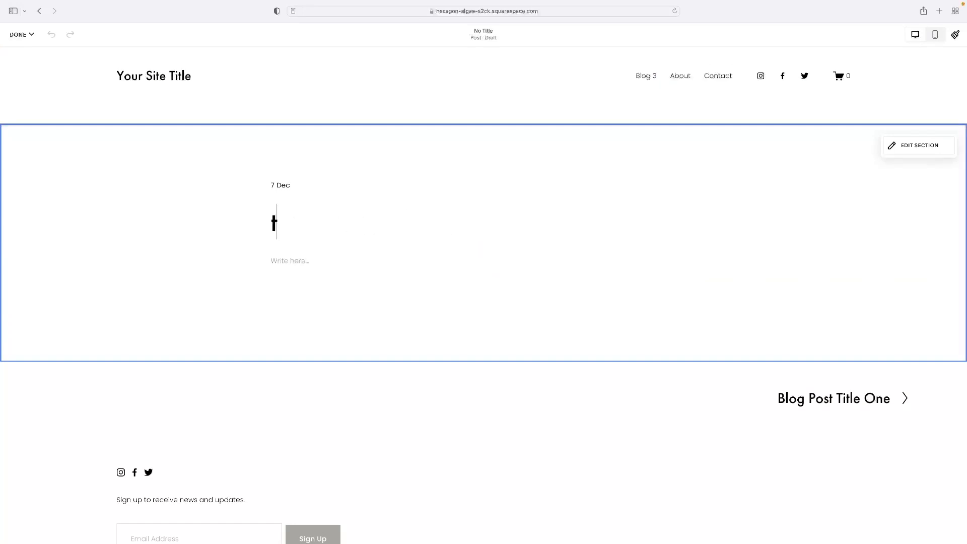
{"action": "type", "text": "test"}
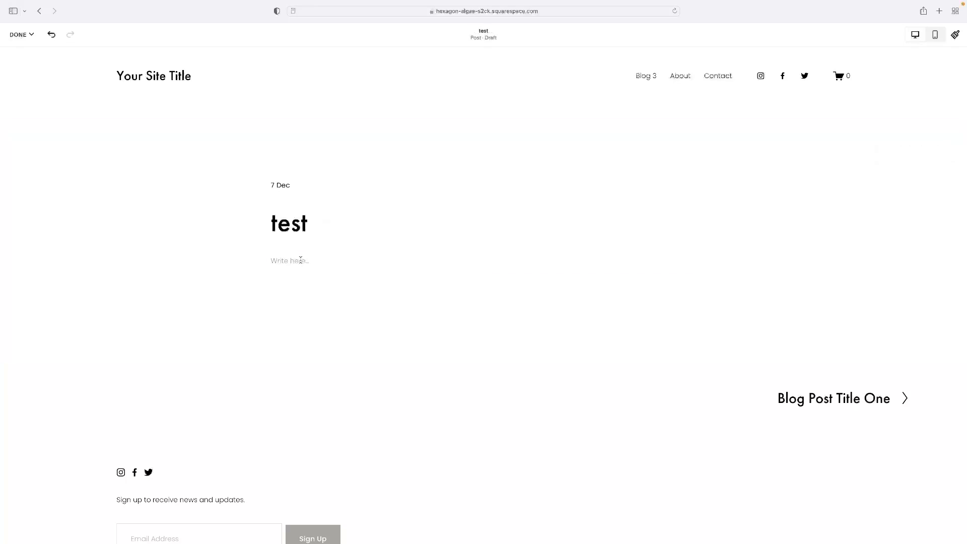
{"action": "scroll", "scroll_direction": "down", "scroll_amount": 3}
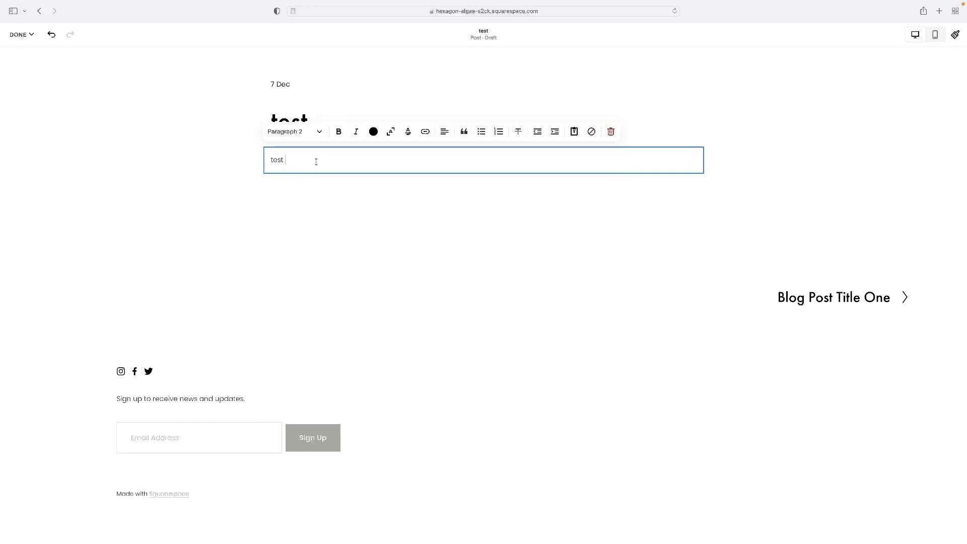
{"action": "type", "text": "test"}
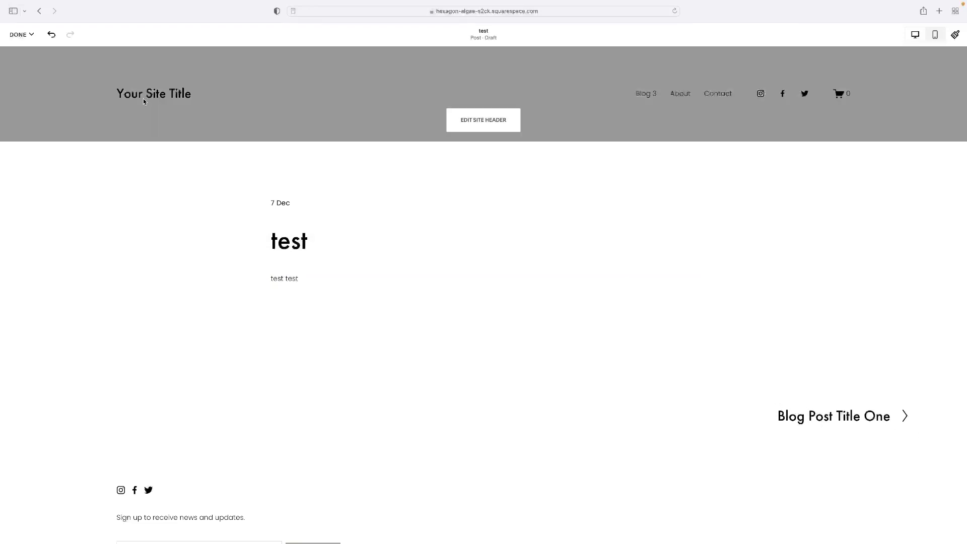
Finish editing to keep the test draft, then view Blog Post Title One.
{"action": "left_click", "coordinate": [18, 34]}
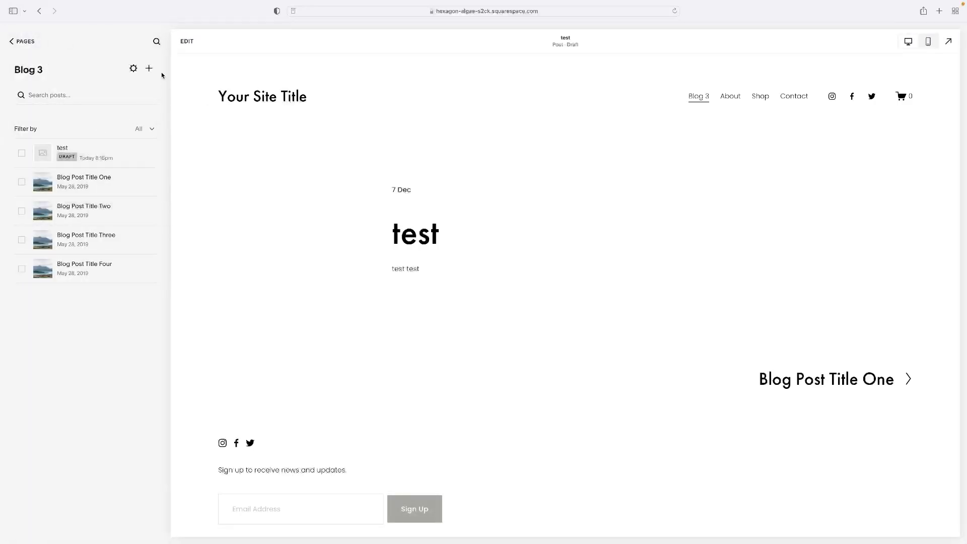
{"action": "mouse_move", "coordinate": [142, 95]}
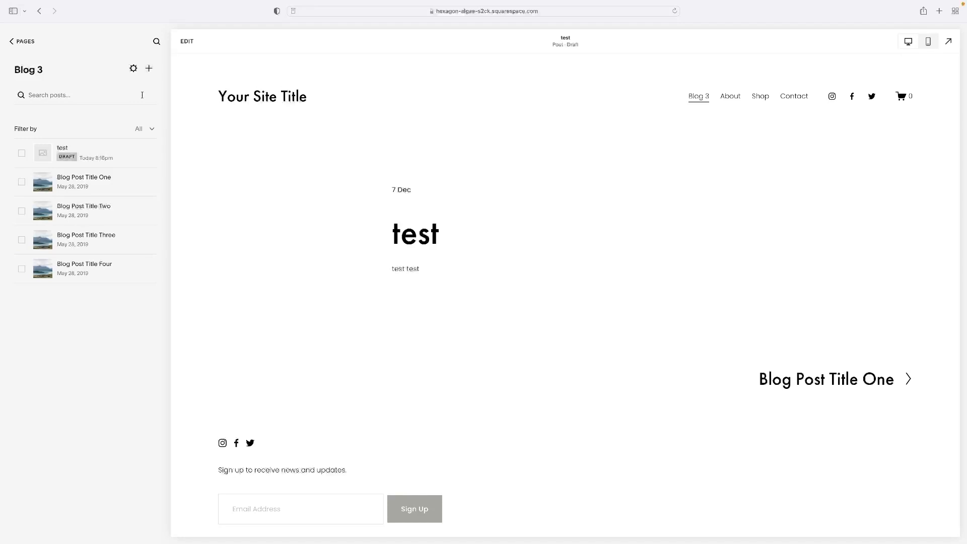
{"action": "left_click", "coordinate": [84, 182]}
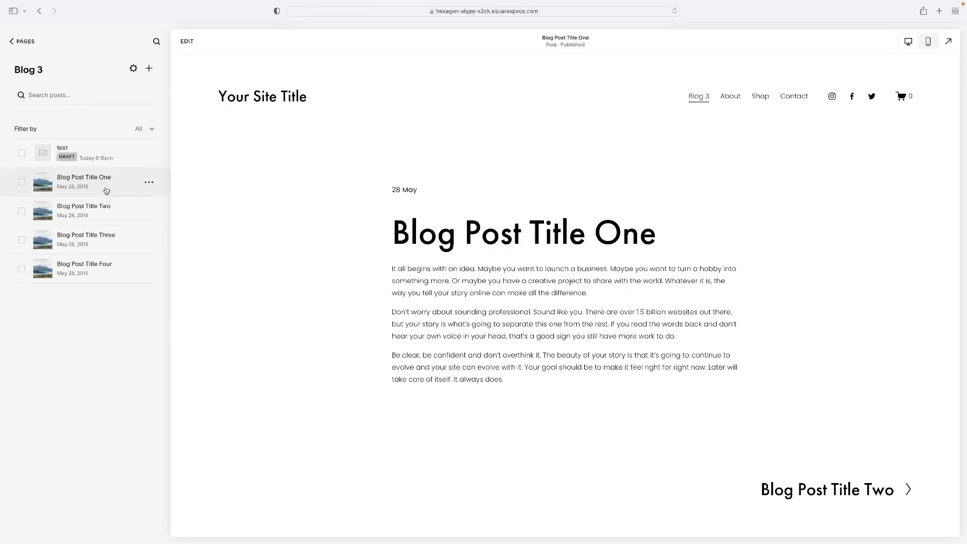
{"action": "mouse_move", "coordinate": [84, 210]}
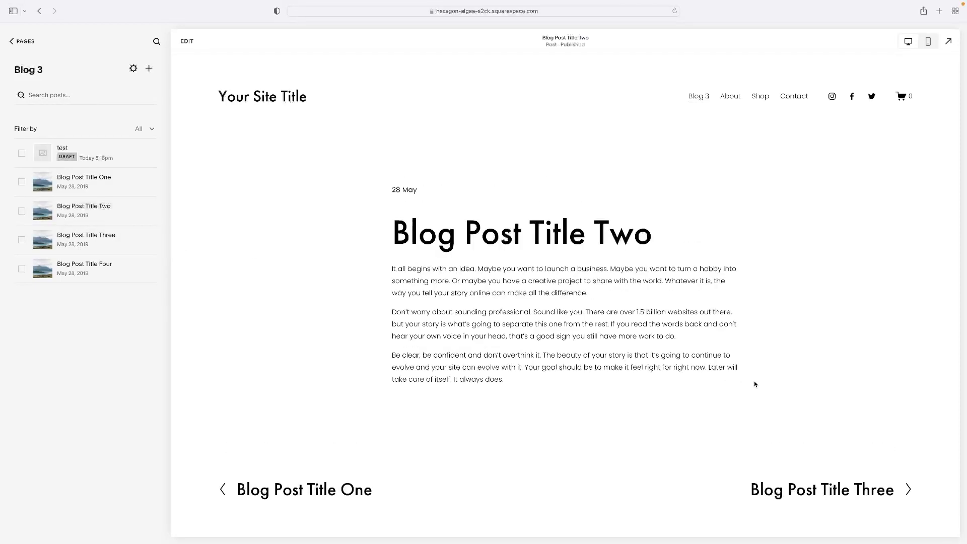
{"action": "mouse_move", "coordinate": [838, 491]}
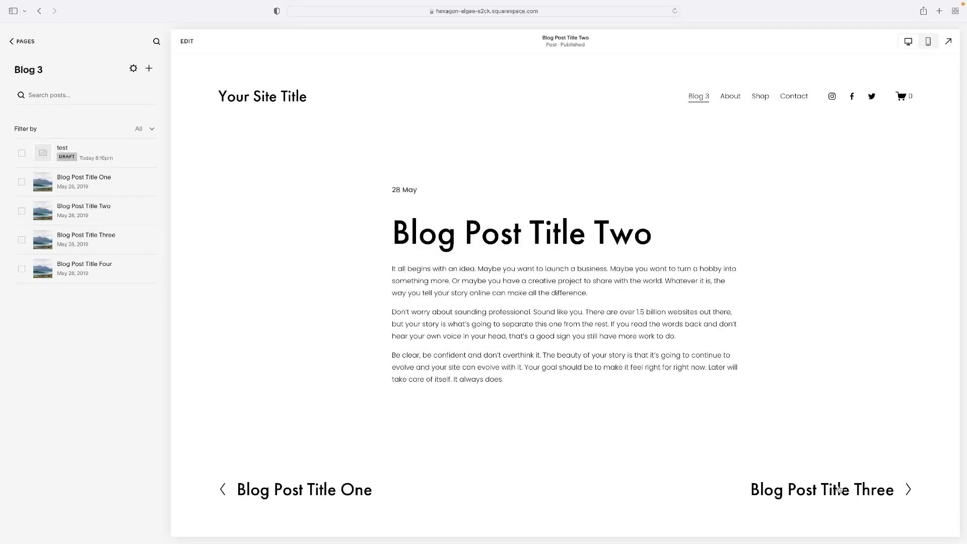
{"action": "mouse_move", "coordinate": [310, 492]}
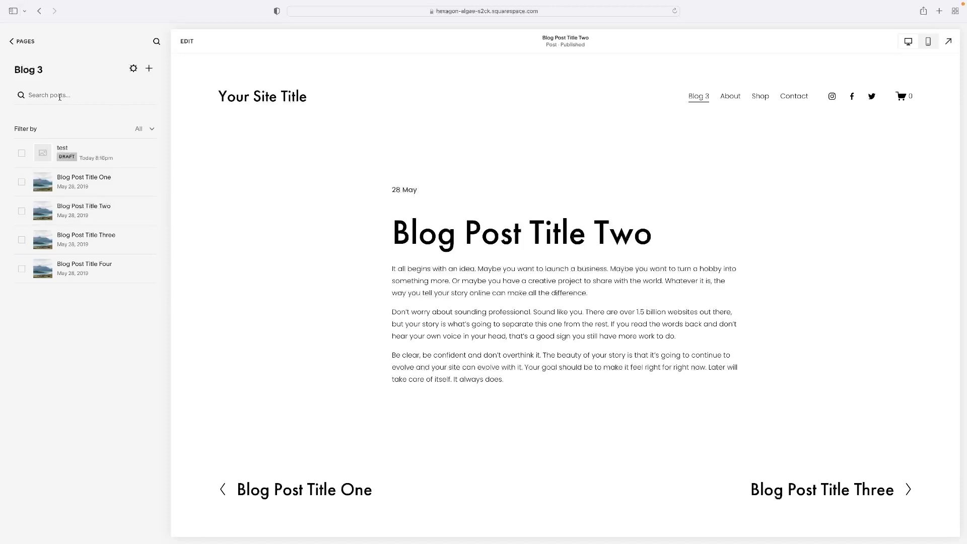
{"action": "mouse_move", "coordinate": [103, 330]}
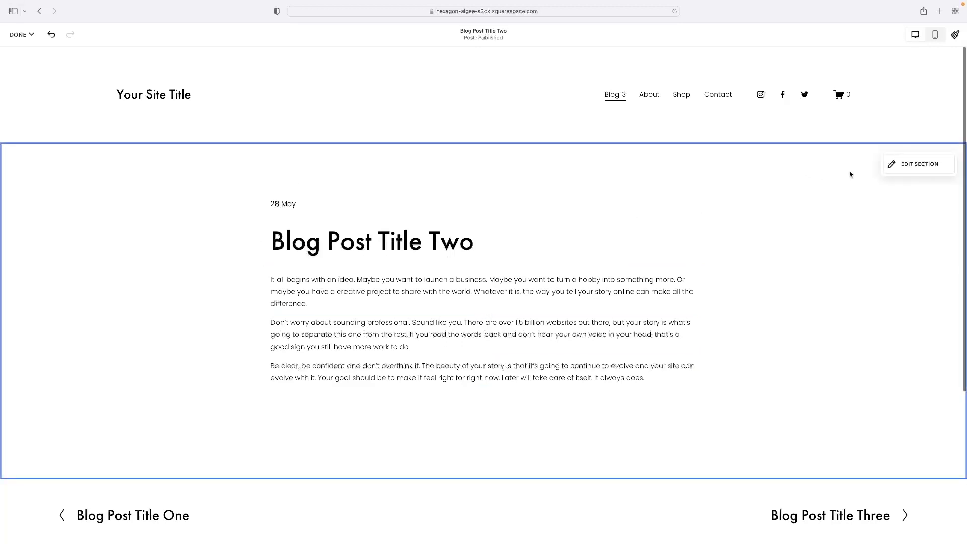
Bring up the Format settings for the post's body section.
{"action": "left_click", "coordinate": [919, 163]}
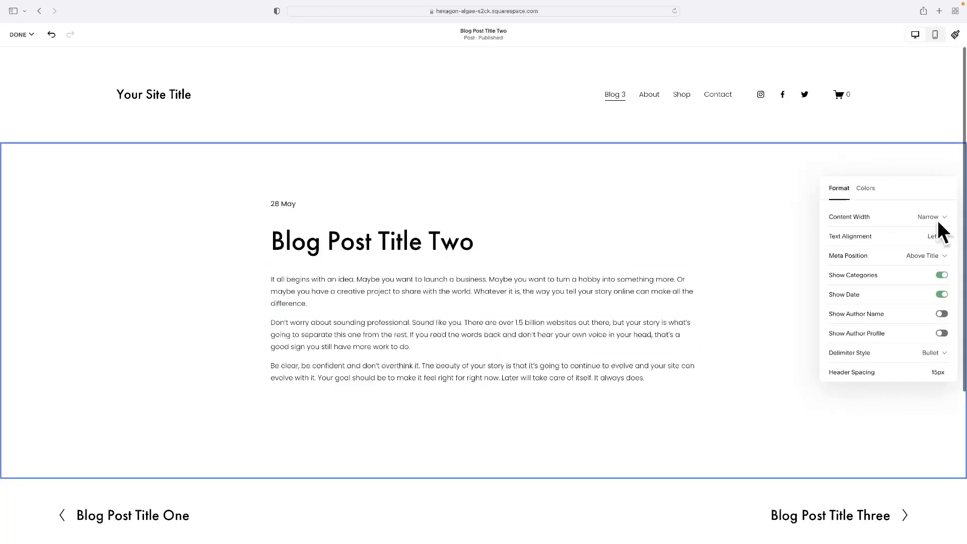